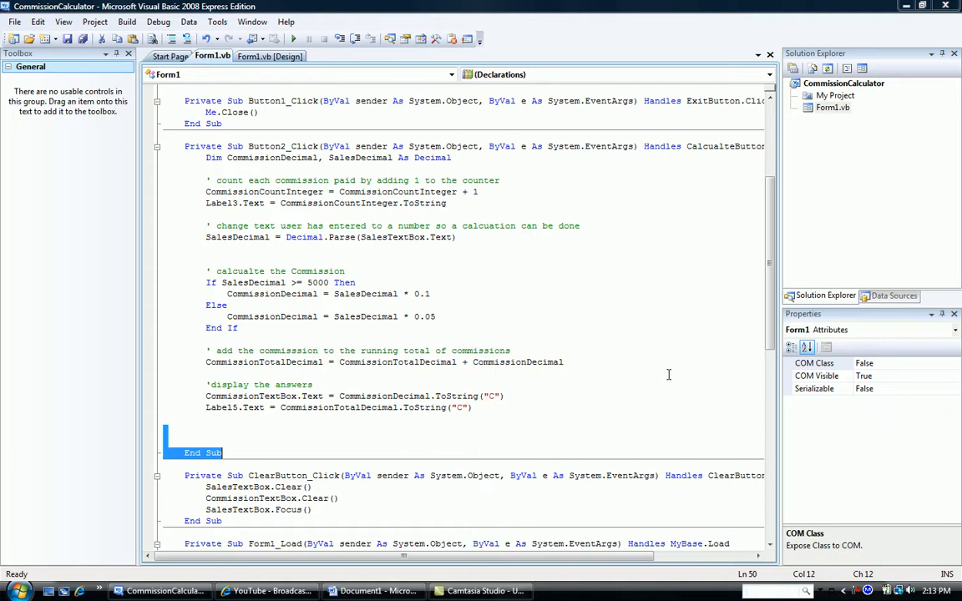
mouse_move(614, 370)
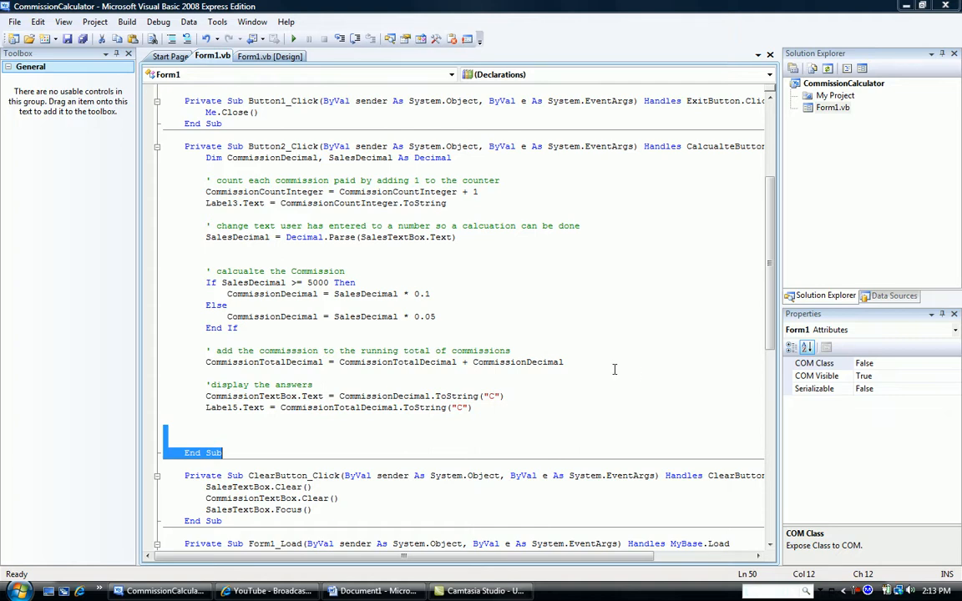
mouse_move(285, 345)
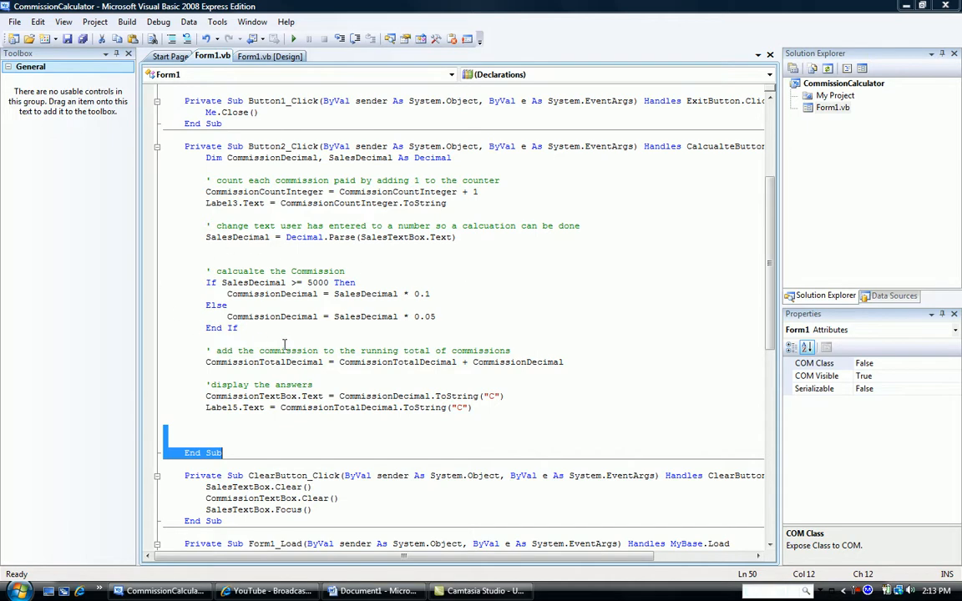
mouse_move(306, 337)
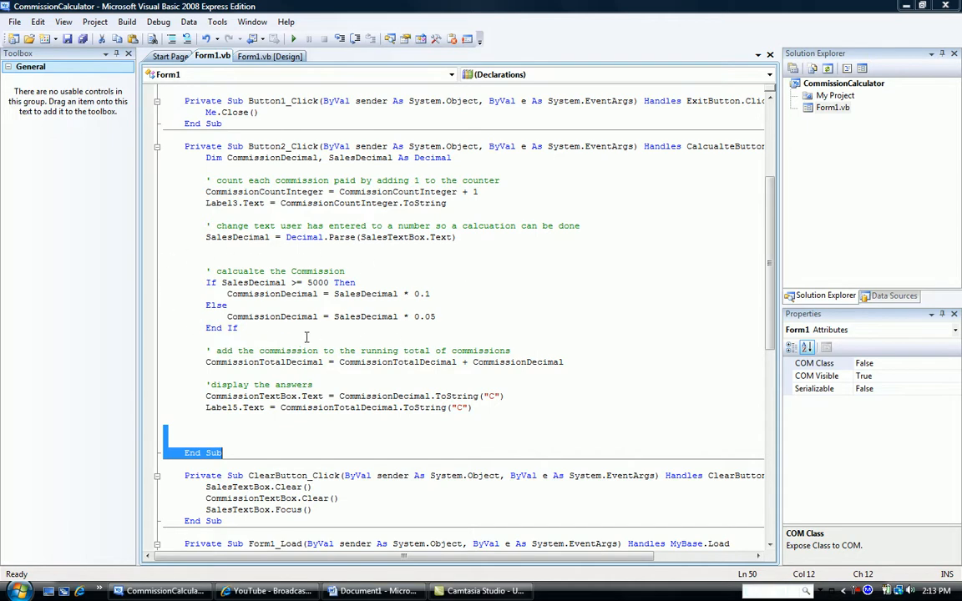
mouse_move(170, 276)
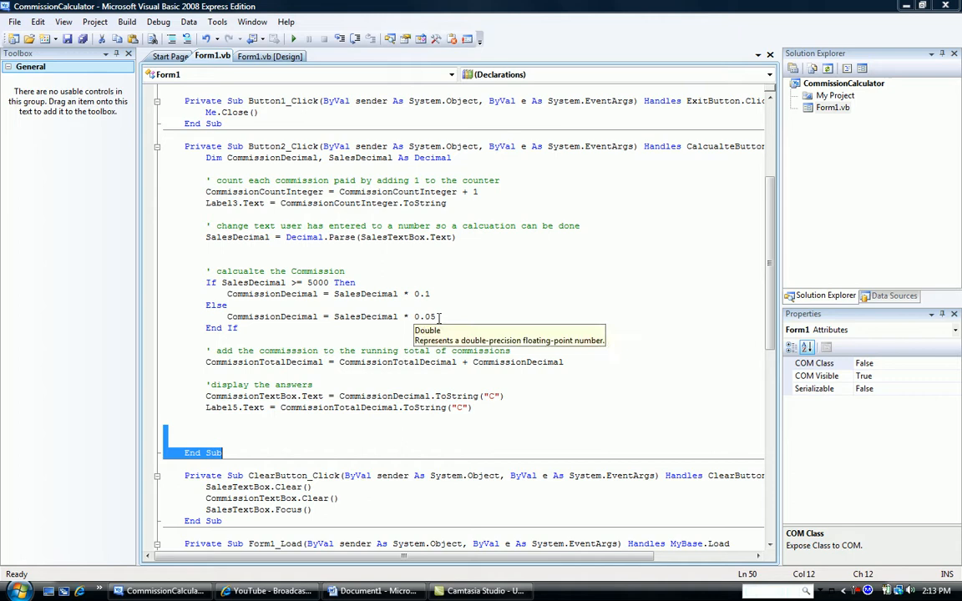
mouse_move(434, 286)
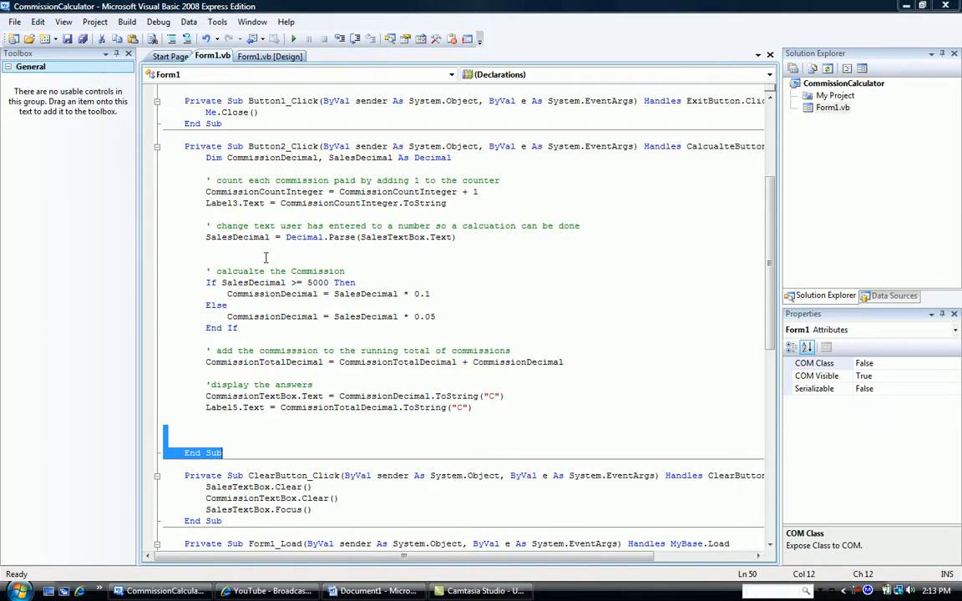
mouse_move(470, 331)
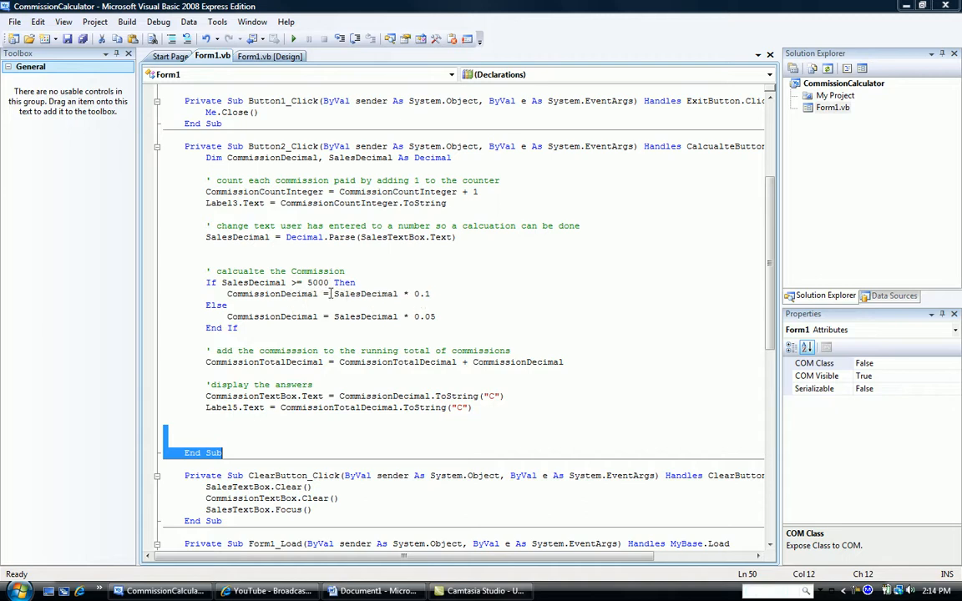
mouse_move(365, 294)
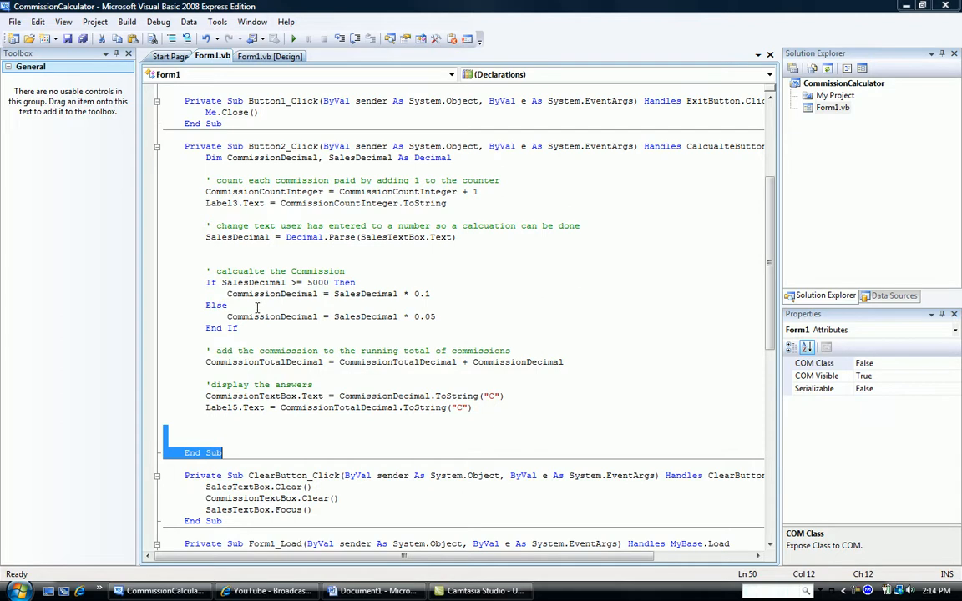
mouse_move(306, 320)
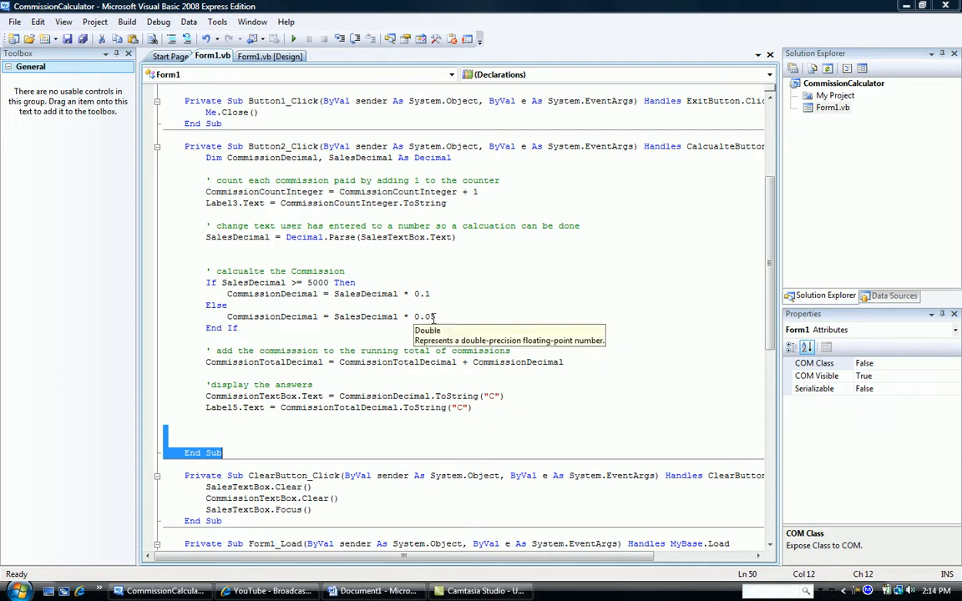
mouse_move(447, 316)
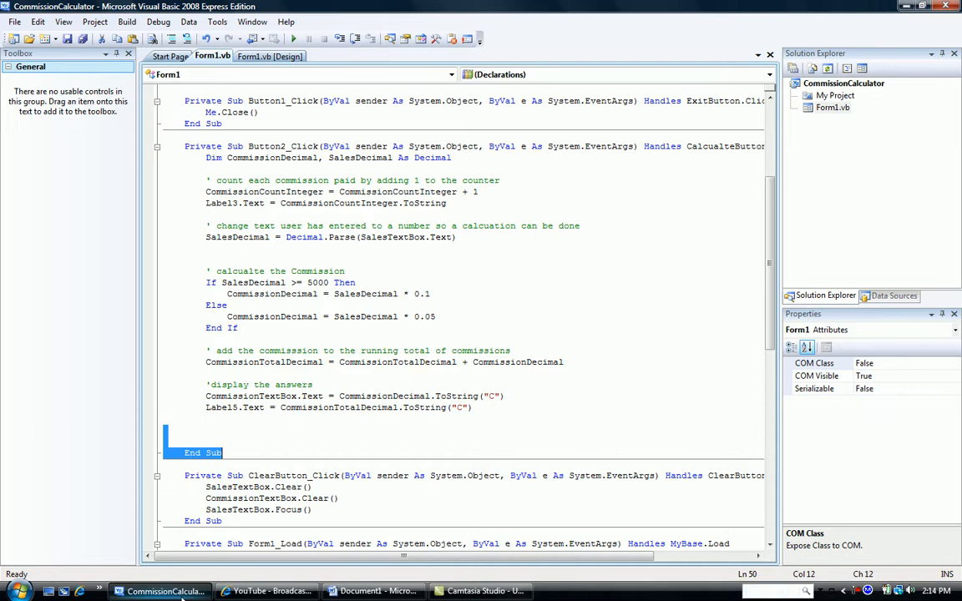
- Compare the commission structure notes against the calculator code
left_click(373, 591)
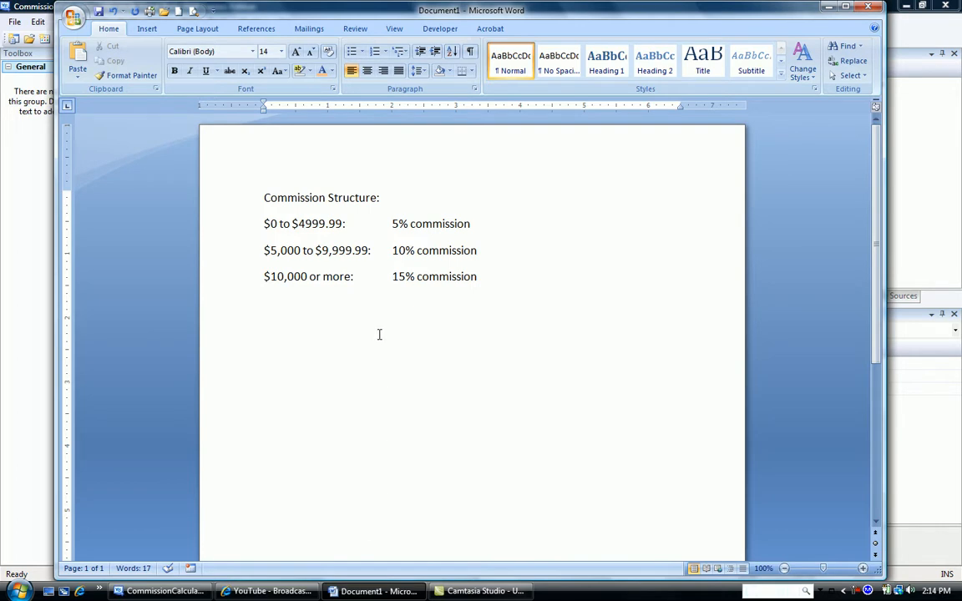
left_click(393, 277)
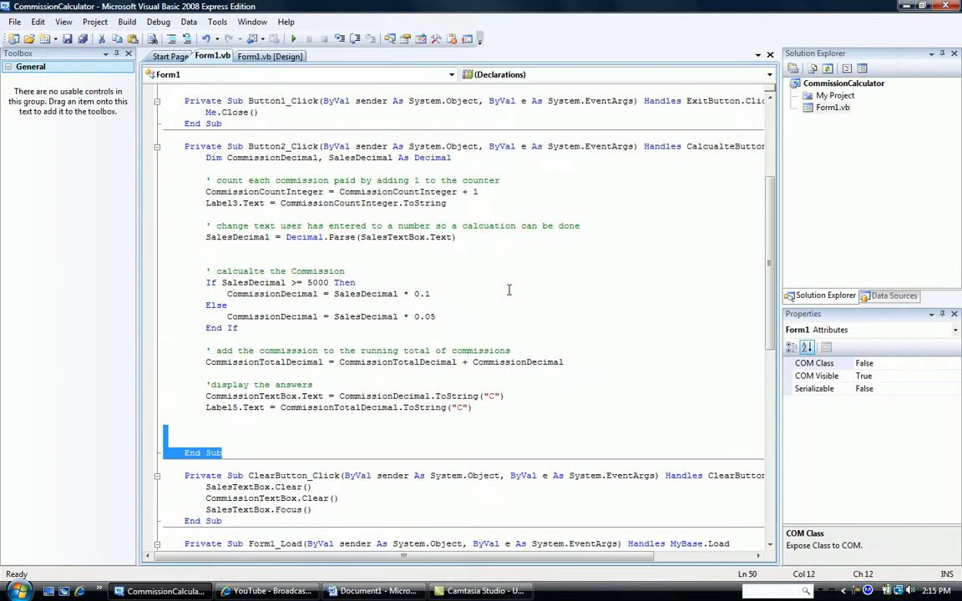
mouse_move(182, 284)
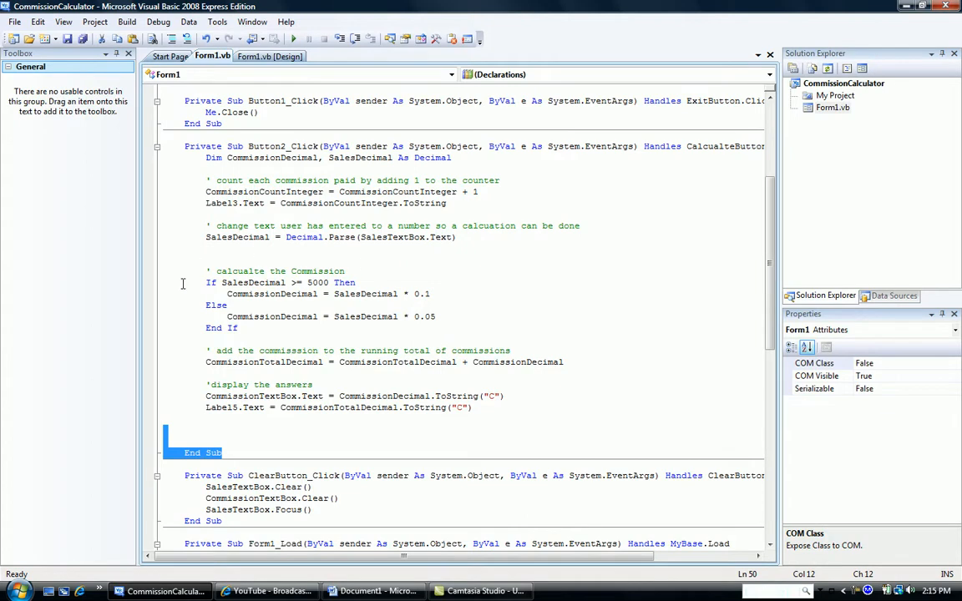
mouse_move(181, 302)
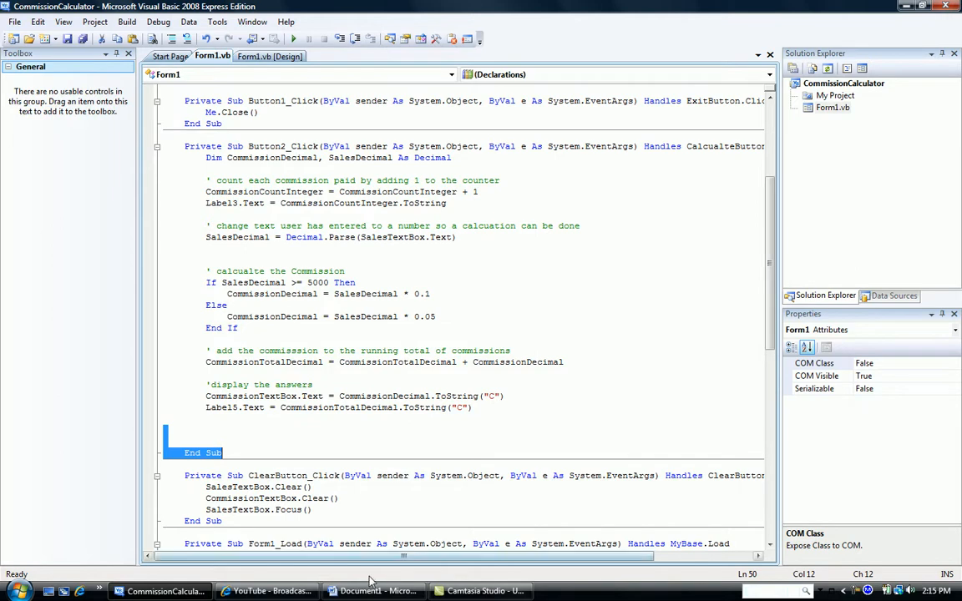
left_click(360, 591)
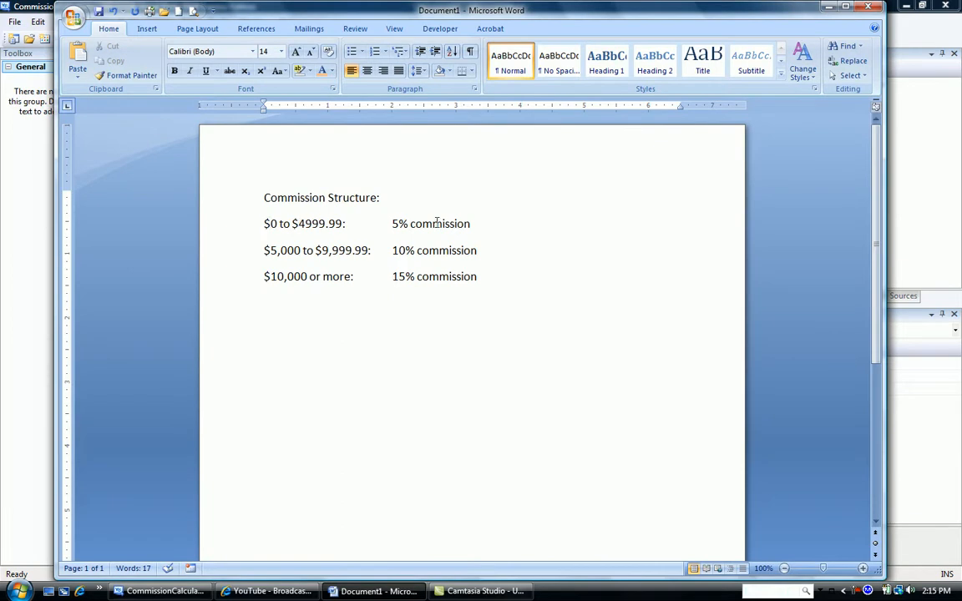
mouse_move(305, 293)
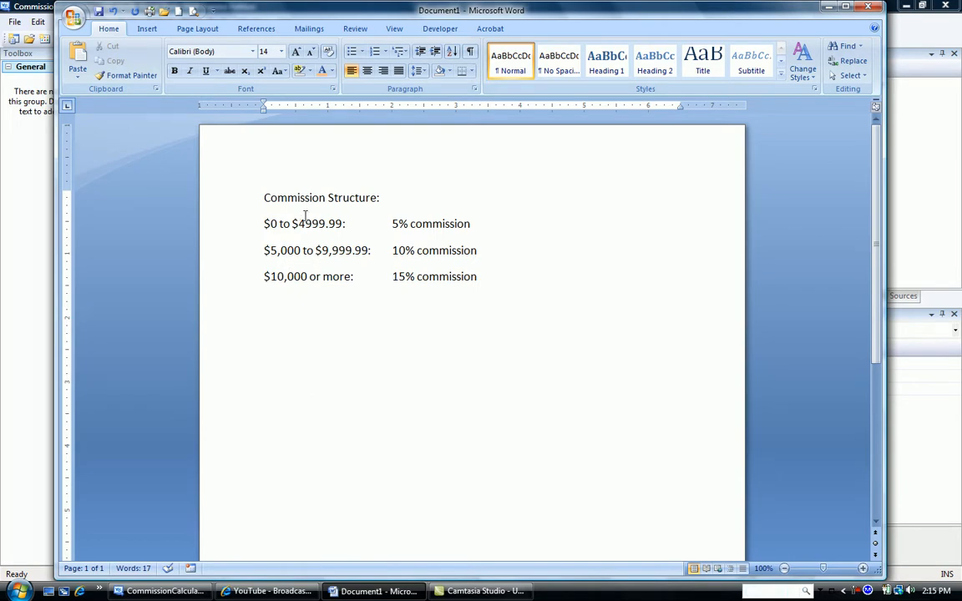
mouse_move(308, 288)
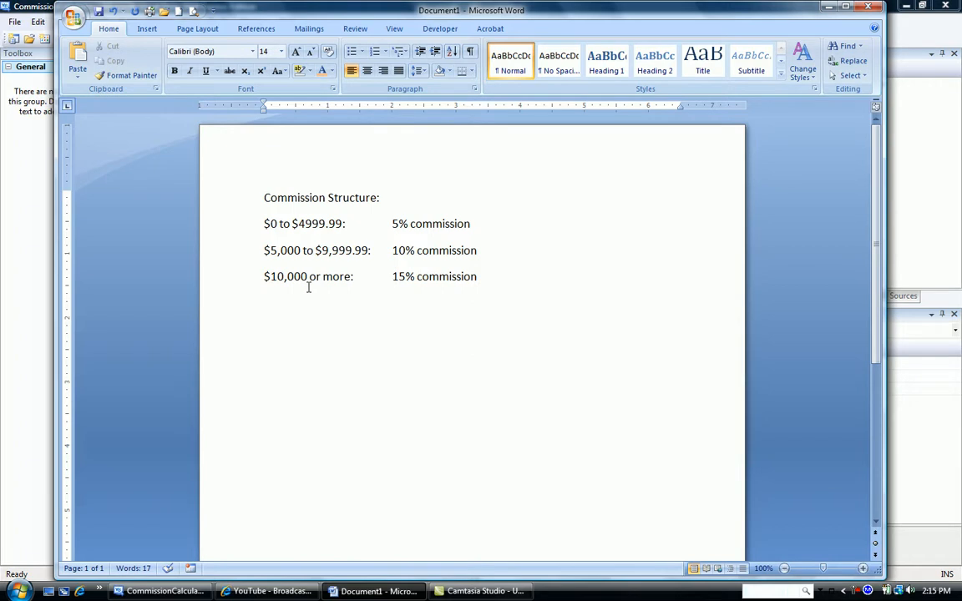
left_click(392, 276)
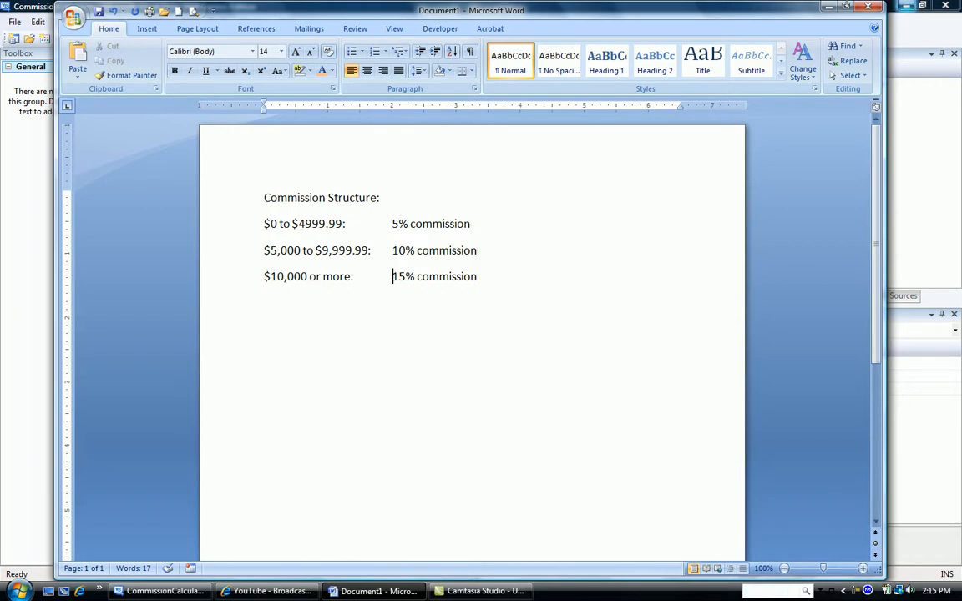
left_click(158, 592)
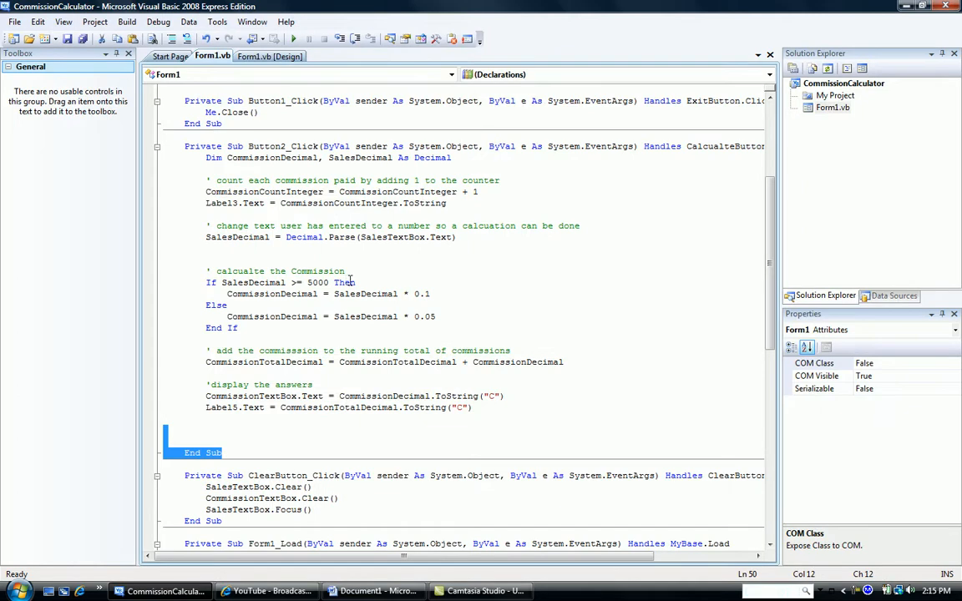
mouse_move(365, 317)
type("<")
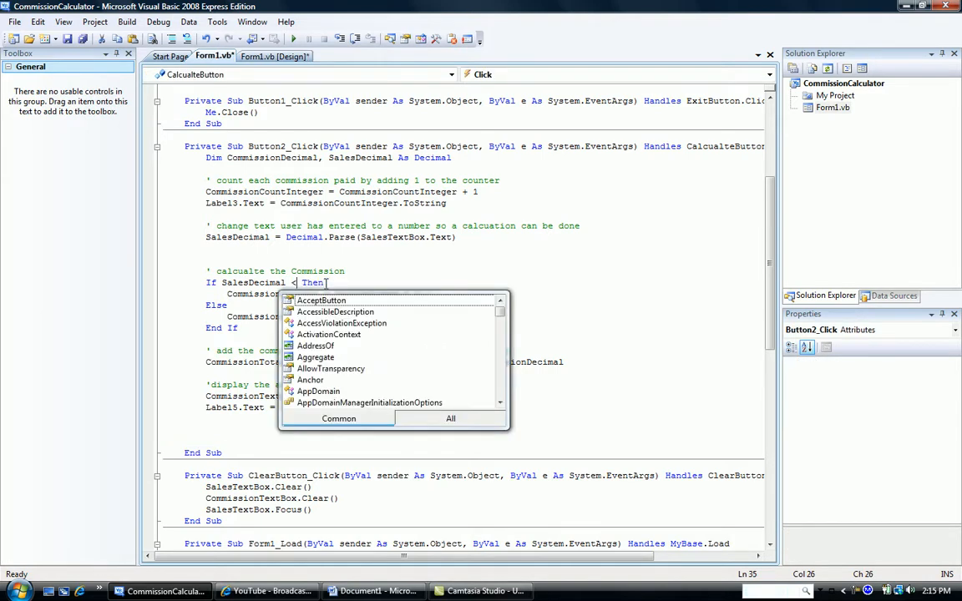
- Make the first If branch pay 5% under 5000 and delete the old Else calculation
type("500")
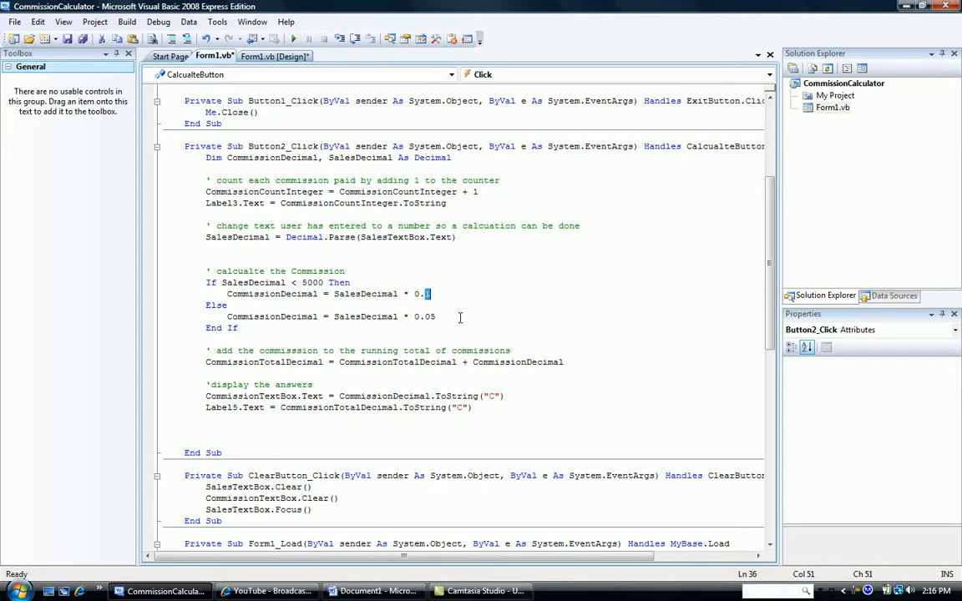
type("0")
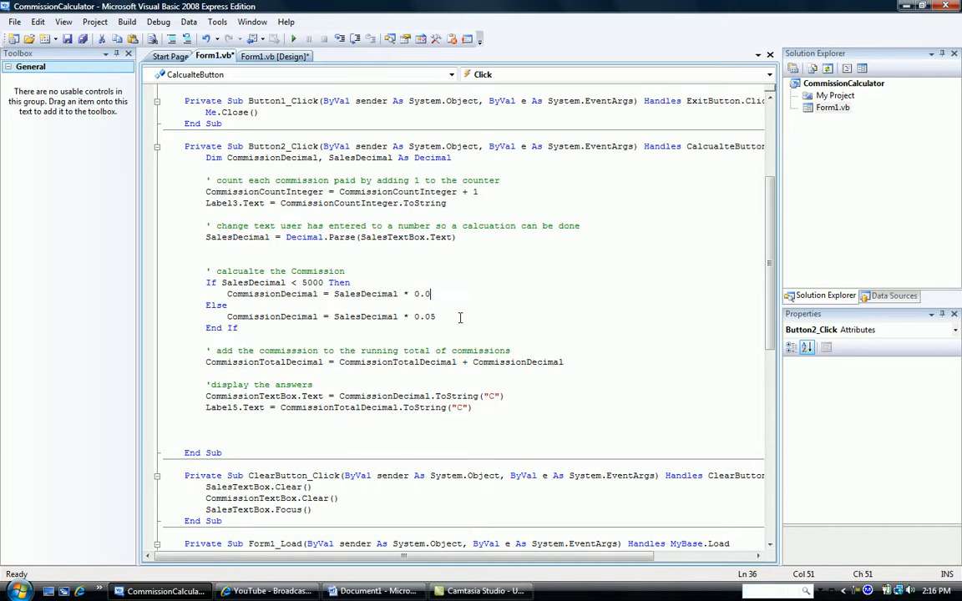
type("5")
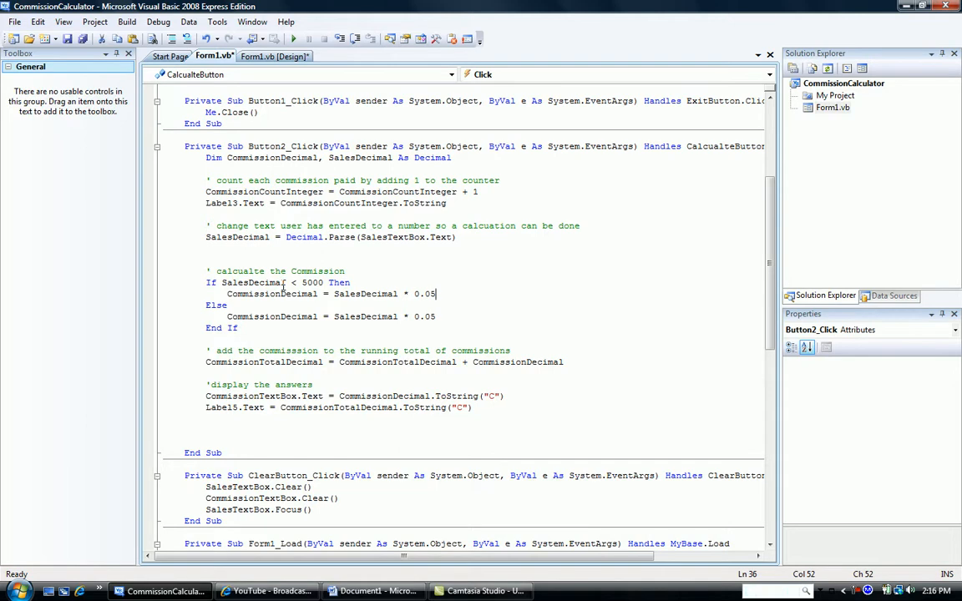
double_click(238, 317)
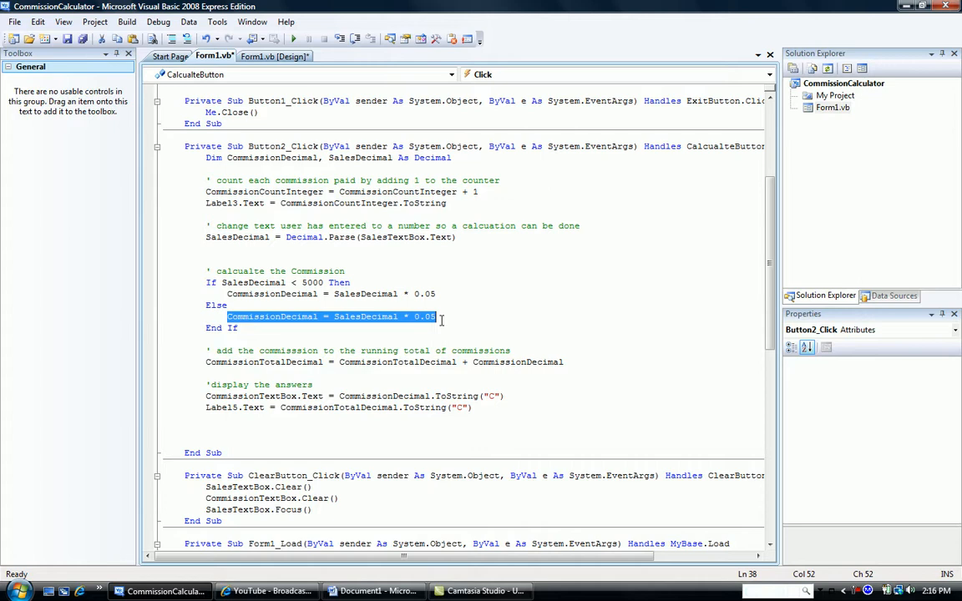
key("Delete")
type("if SalesDecimal <")
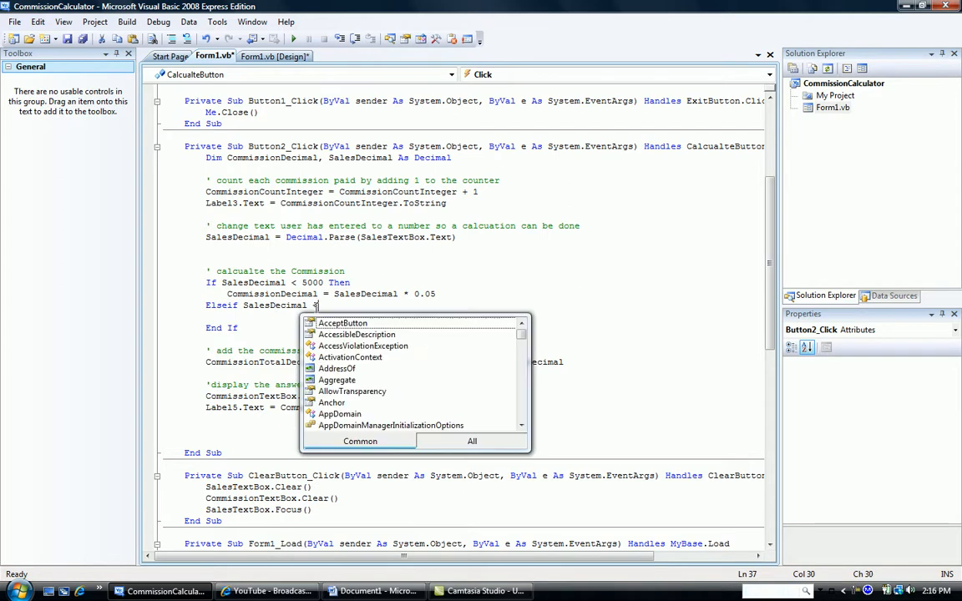
- Add ElseIf SalesDecimal < 10000 setting CommissionDecimal = SalesDecimal * 0.1
type("10000 Then")
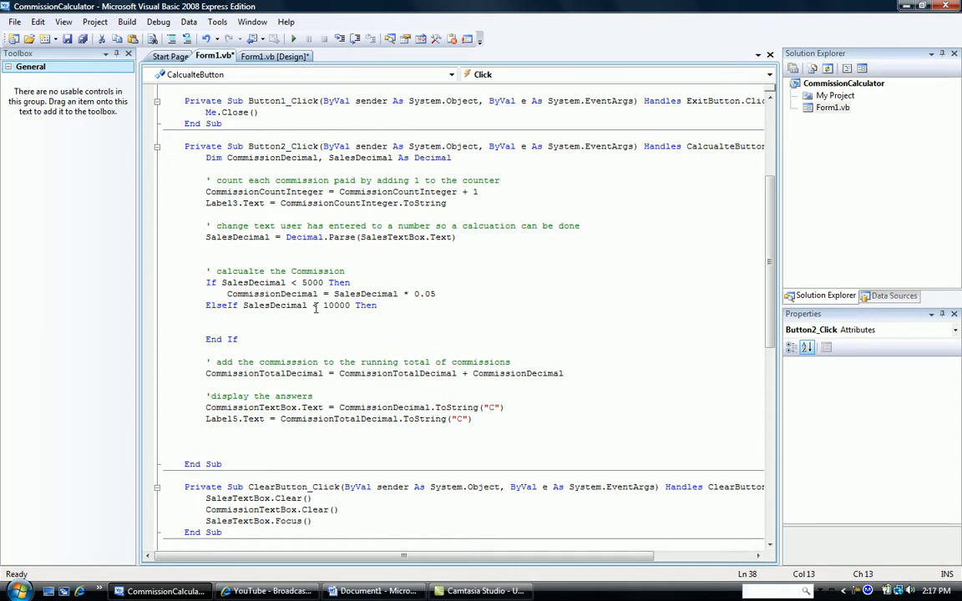
type("CommissionDecimal")
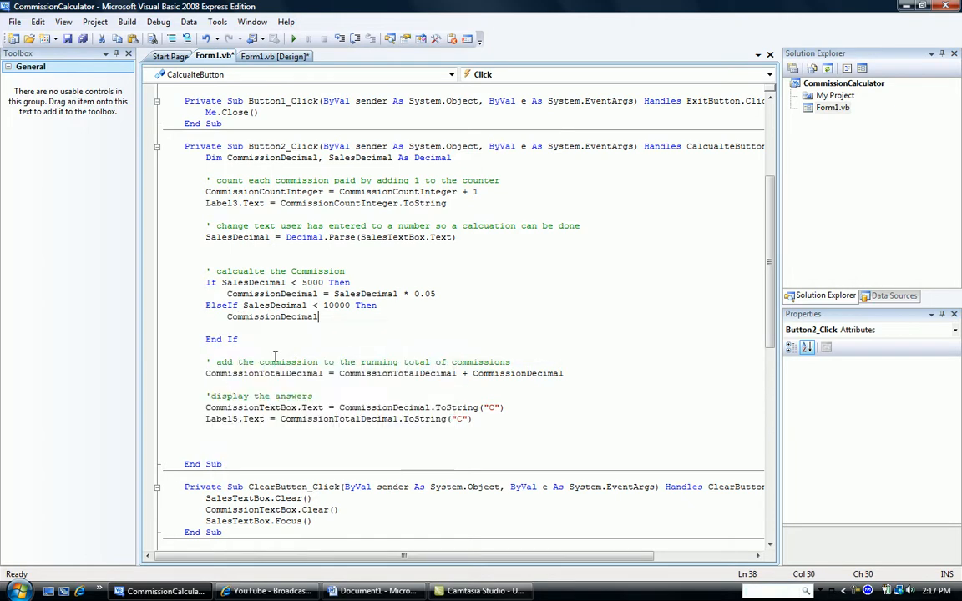
type("=")
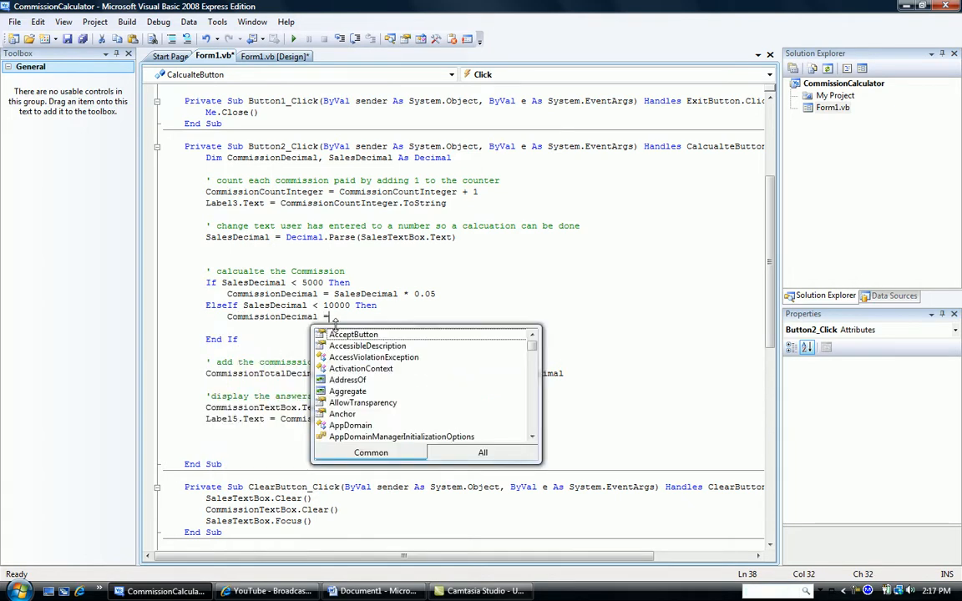
type("sal")
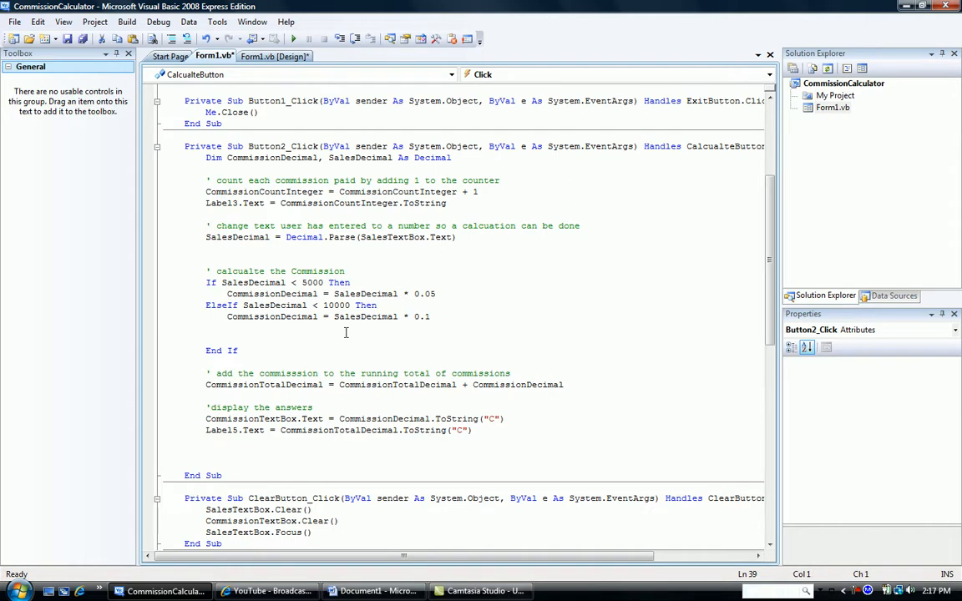
- Add a final Else setting CommissionDecimal = SalesDecimal * .15 before End If
type("els")
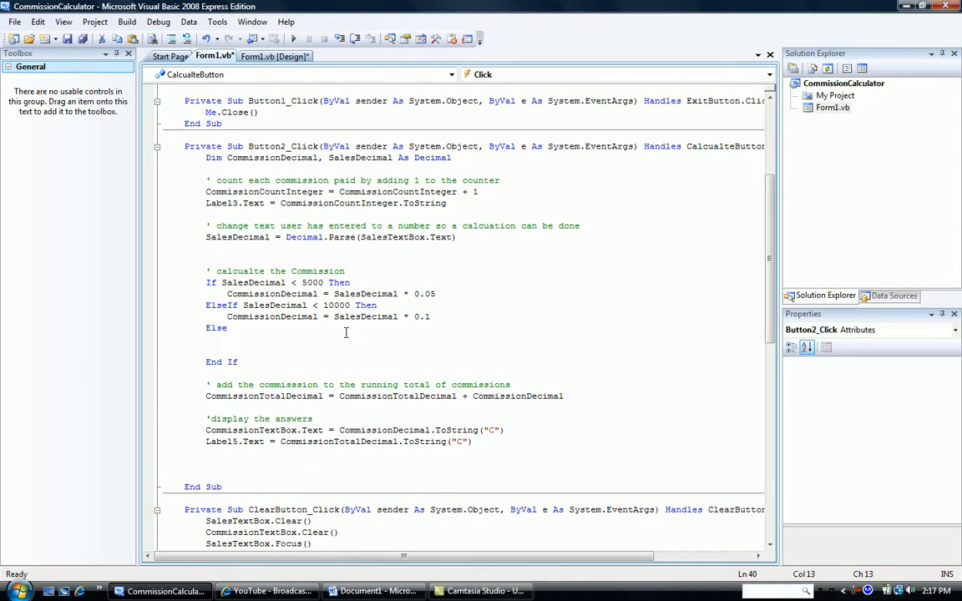
type("CommissionDecimal")
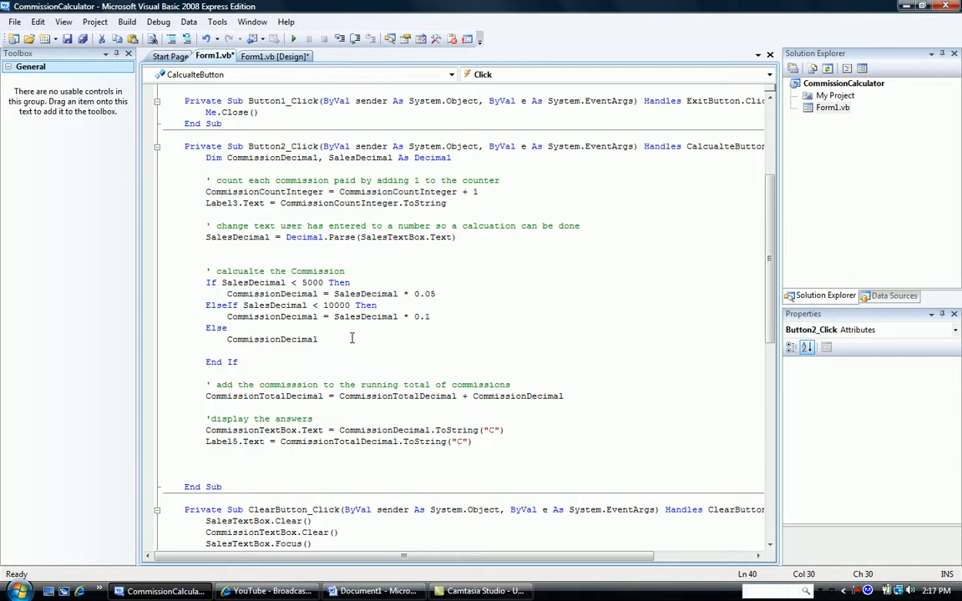
type("=")
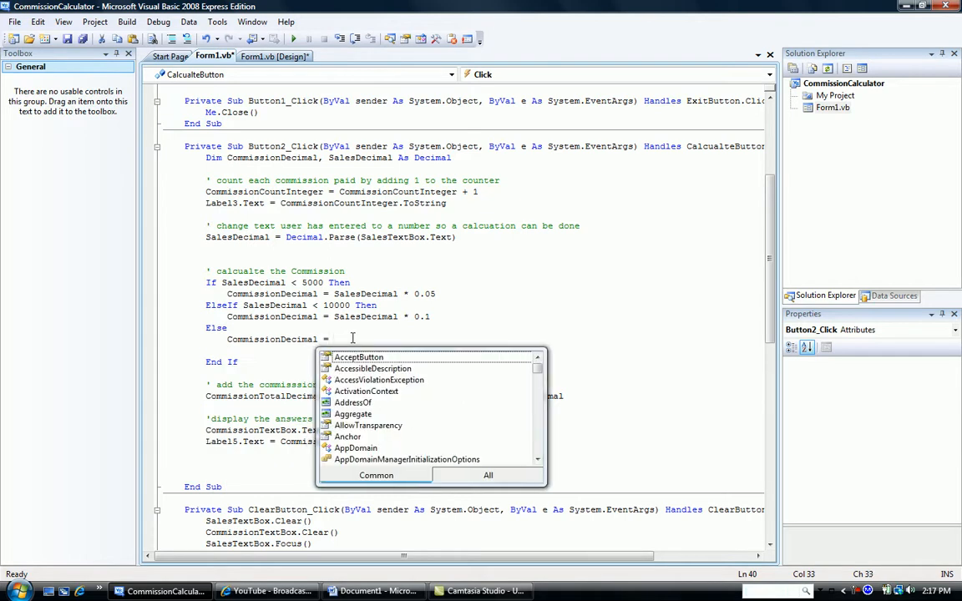
type("Sals")
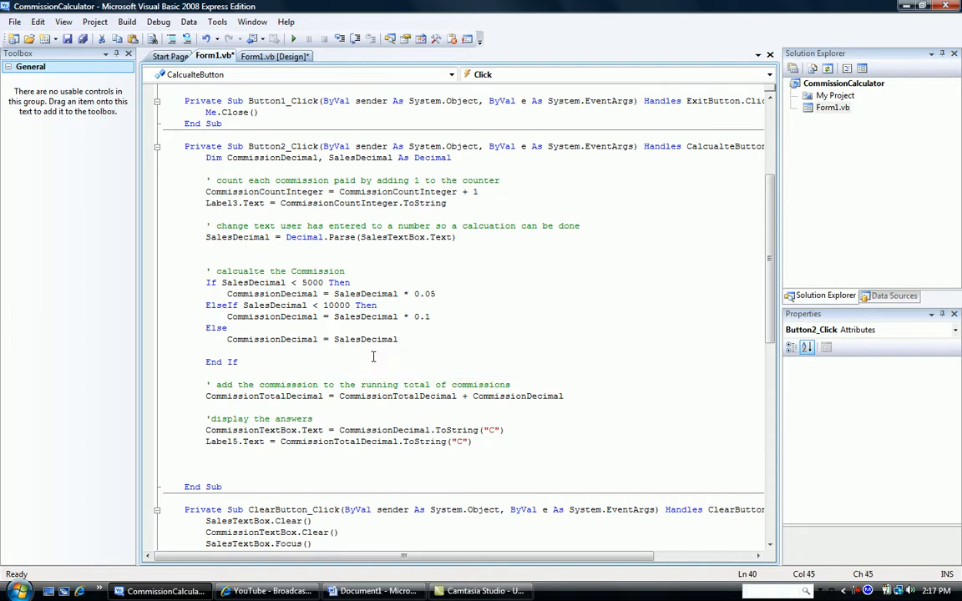
type("*.1")
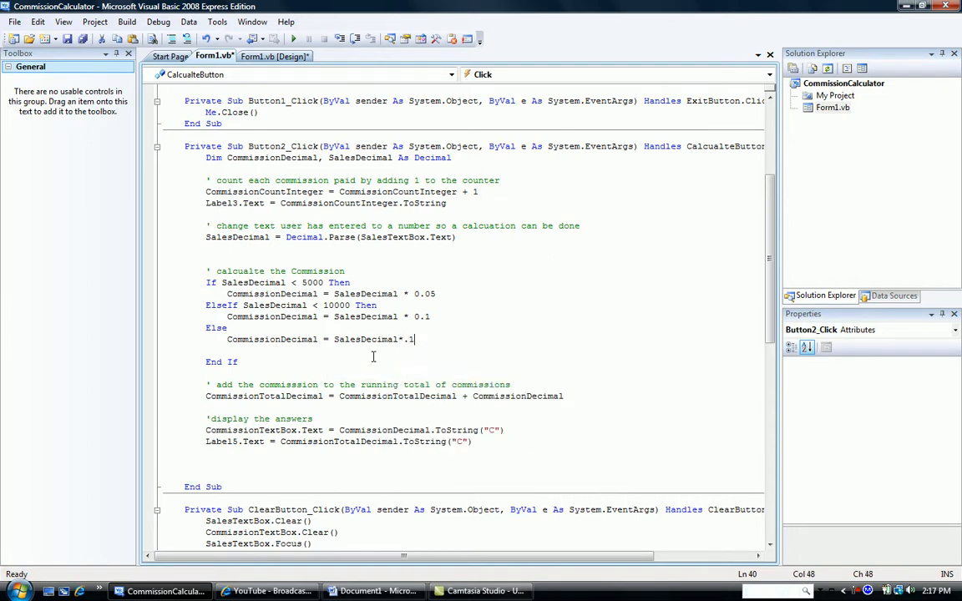
type("5")
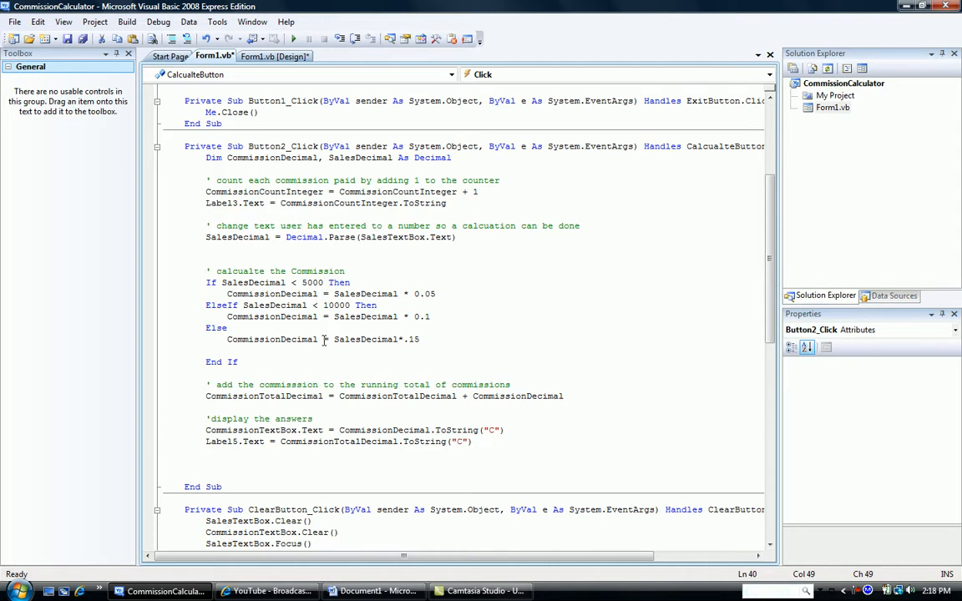
mouse_move(304, 276)
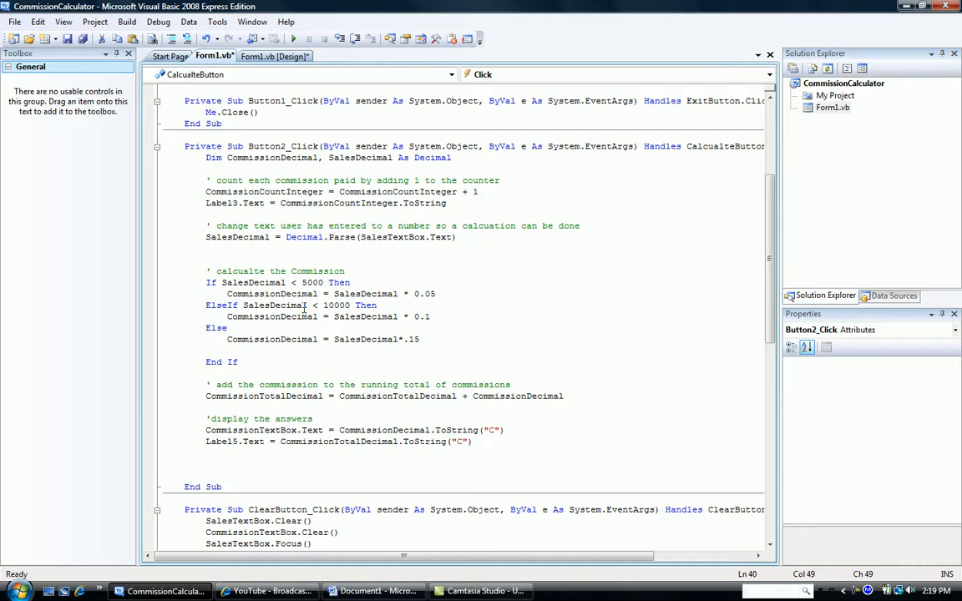
mouse_move(426, 343)
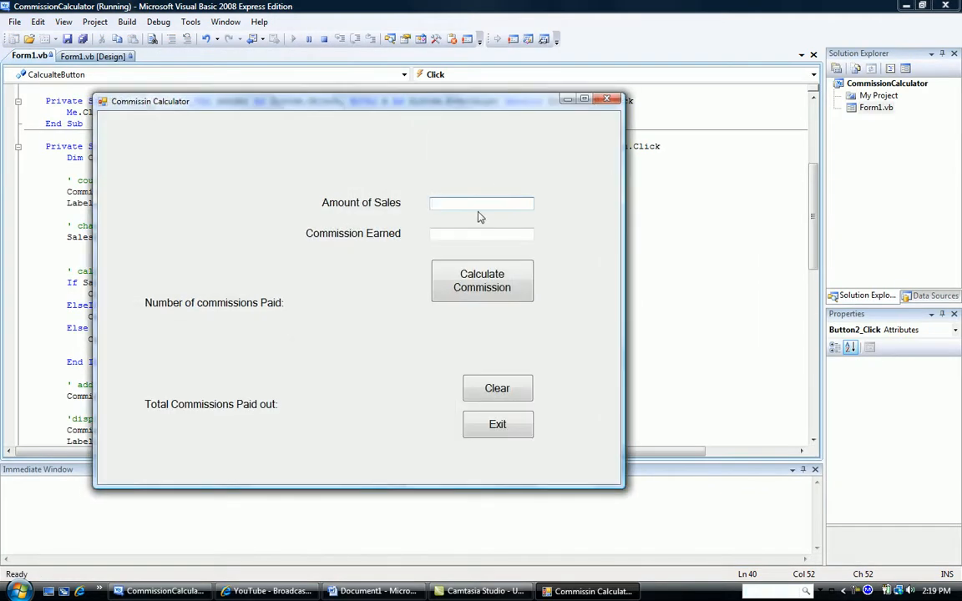
- Calculate commissions for 15000 and 3000 in sales, clearing the fields after each
type("15000")
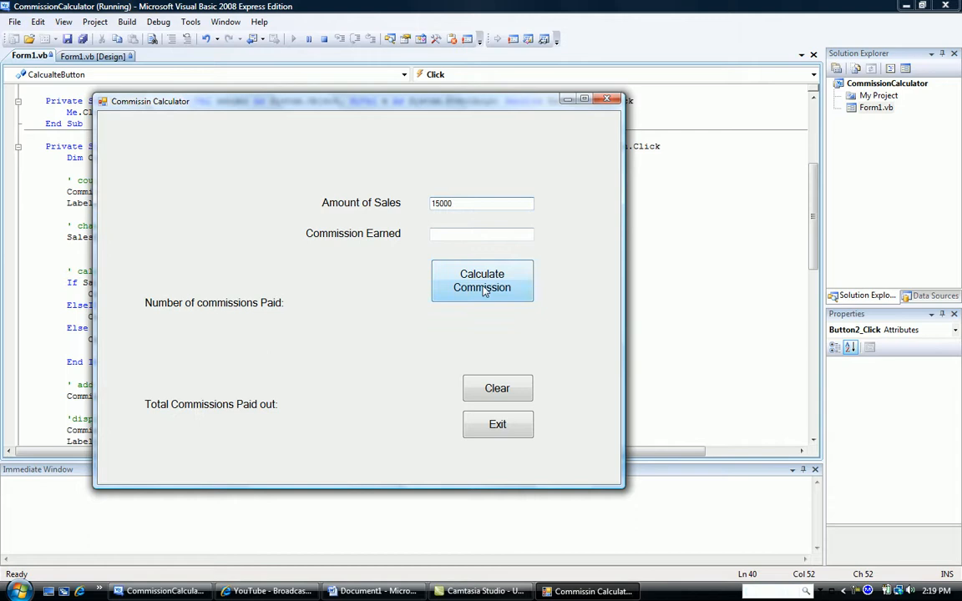
left_click(482, 281)
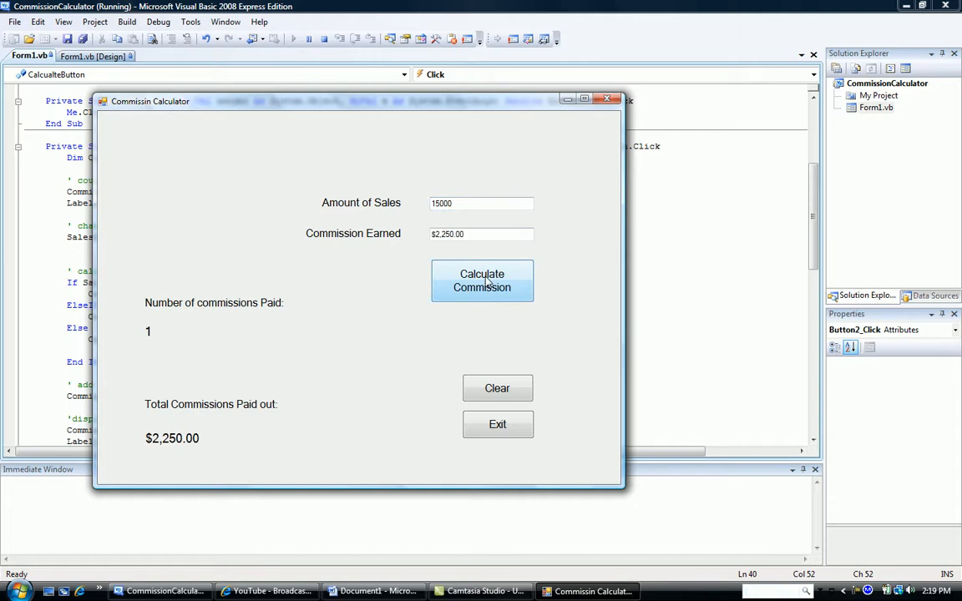
left_click(497, 388)
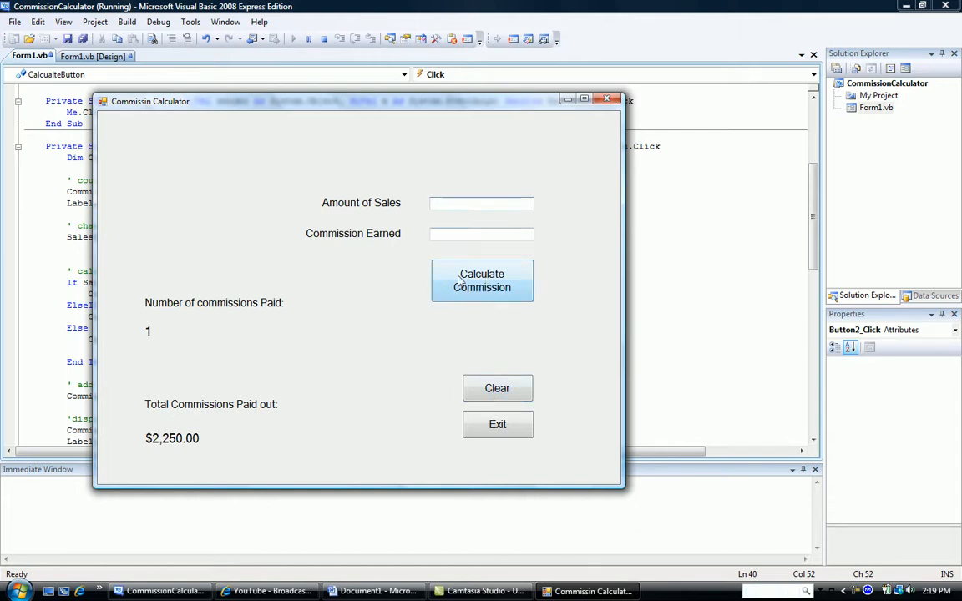
type("300")
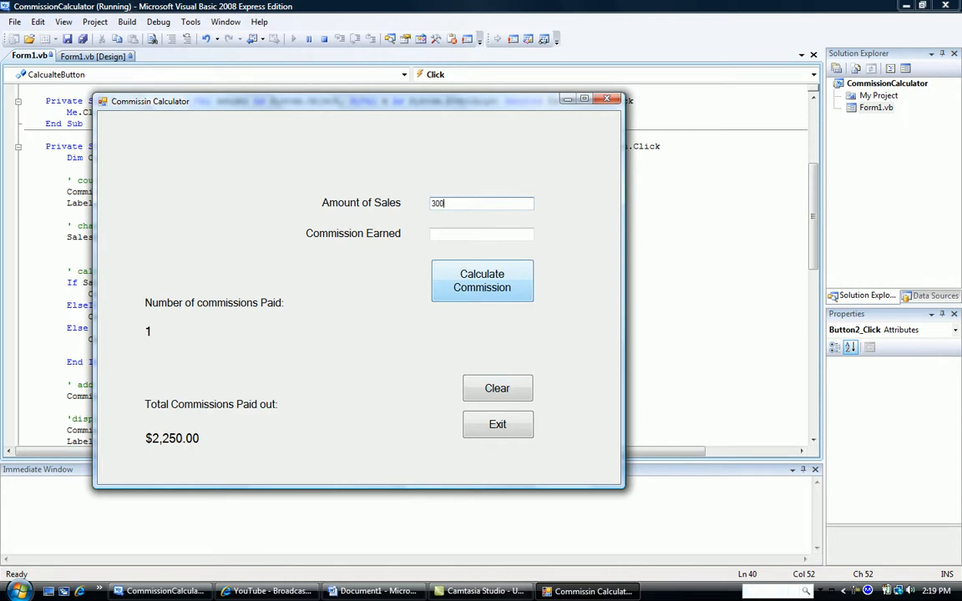
type("0")
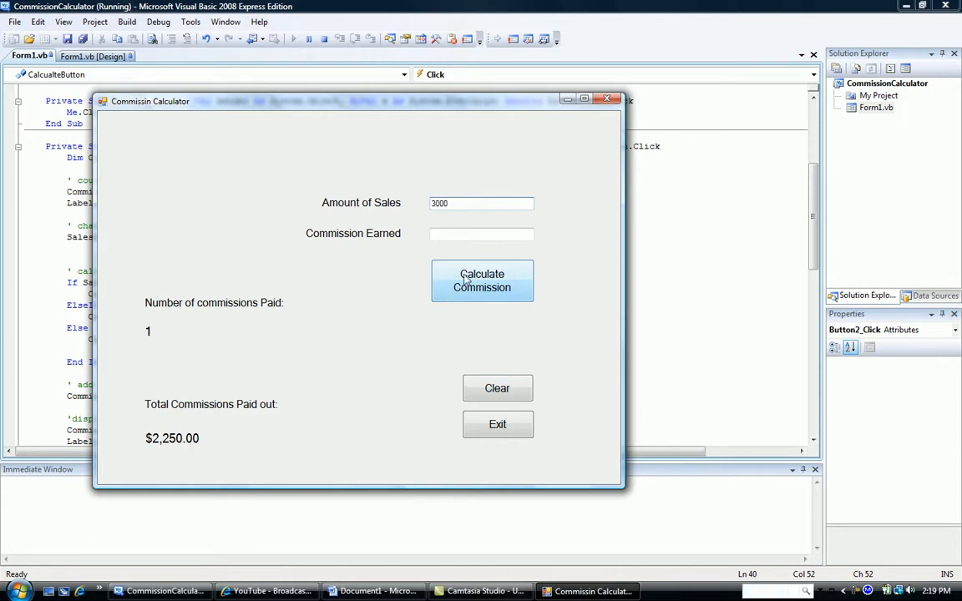
left_click(482, 281)
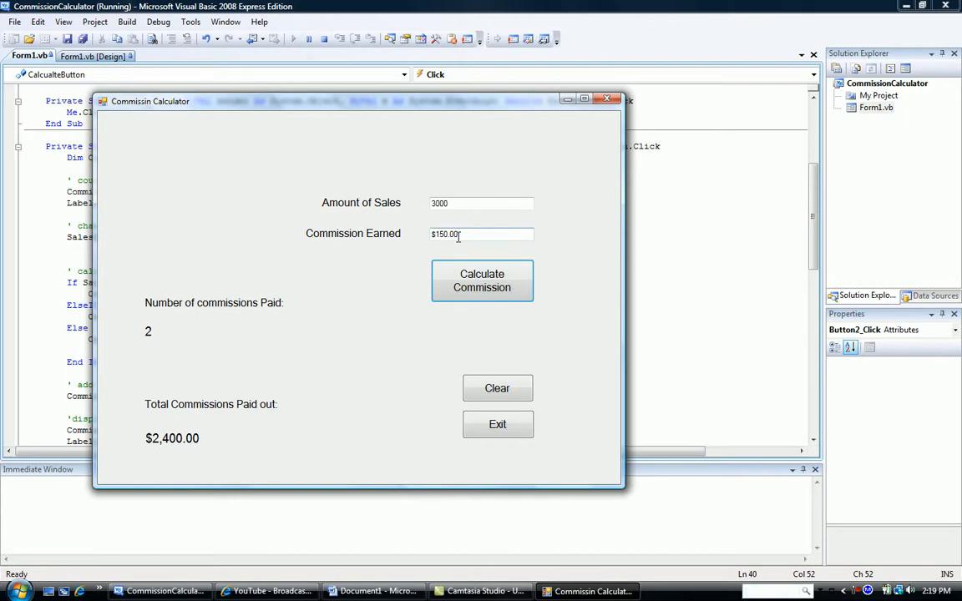
left_click(497, 387)
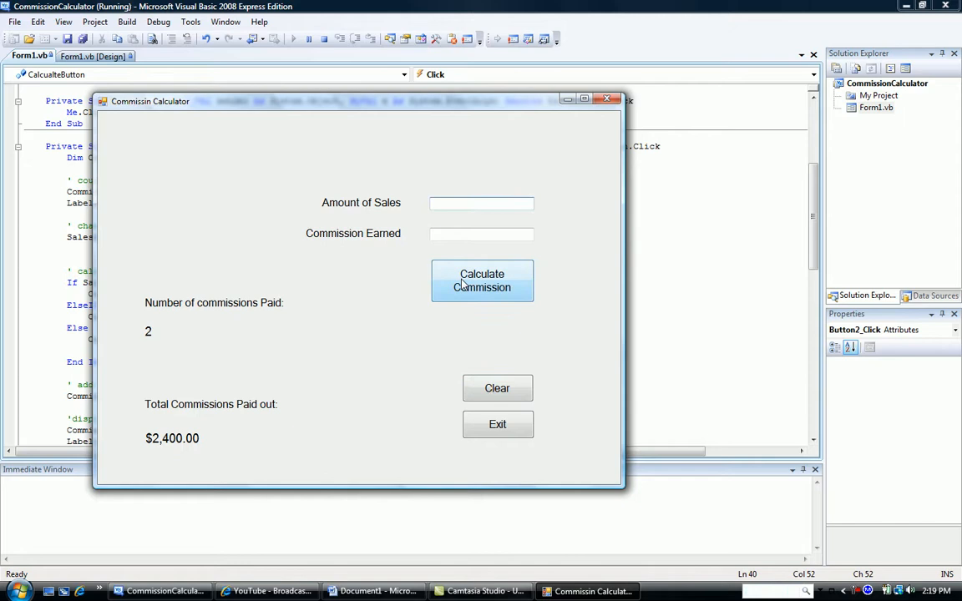
- Calculate the commission on 7000 in sales, then exit the calculator
type("7000")
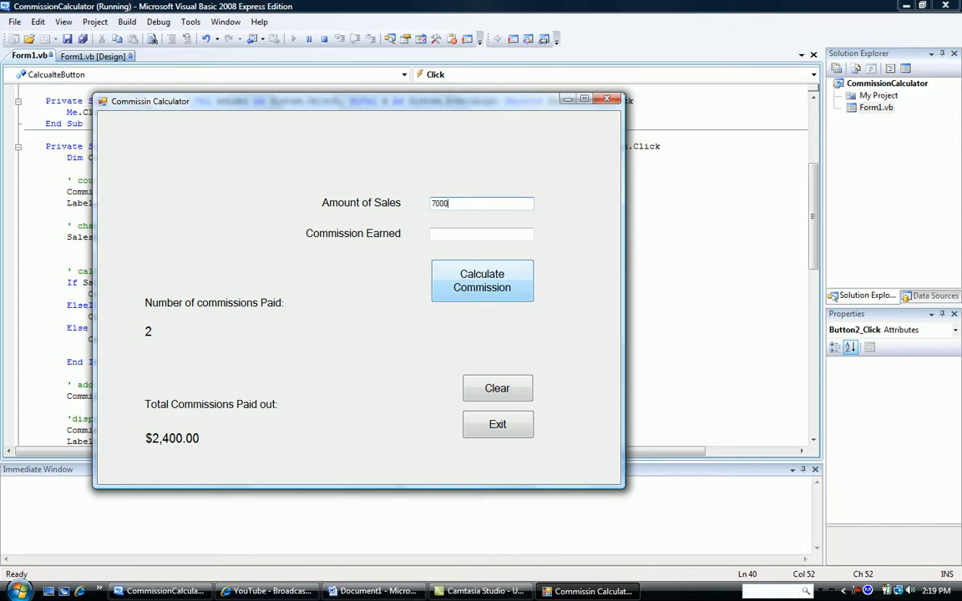
left_click(482, 280)
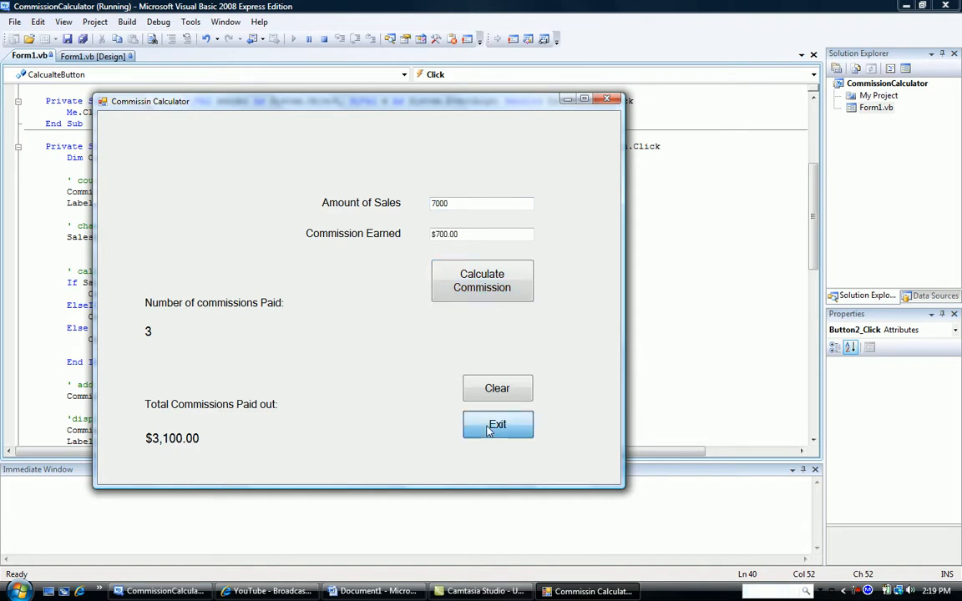
left_click(497, 424)
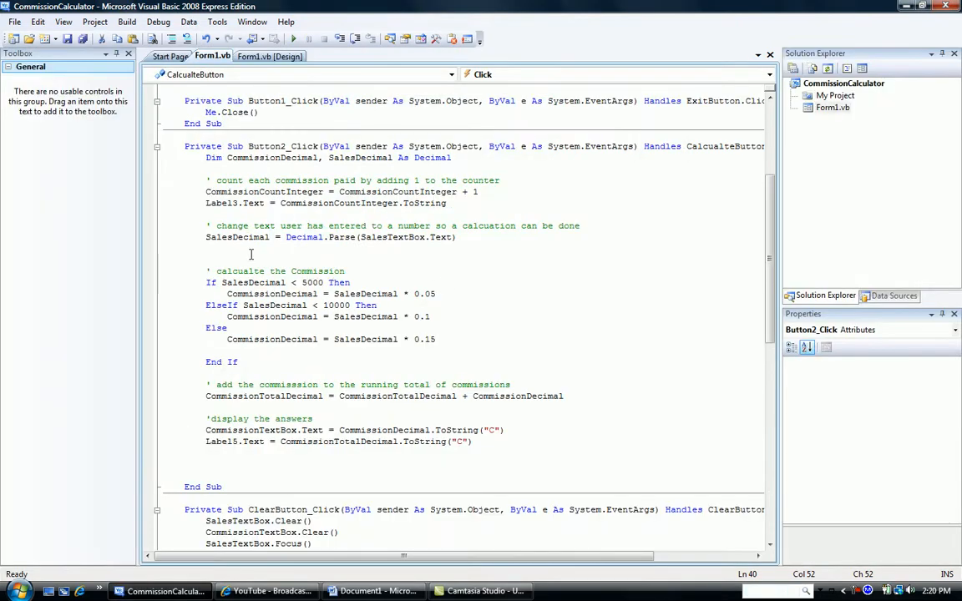